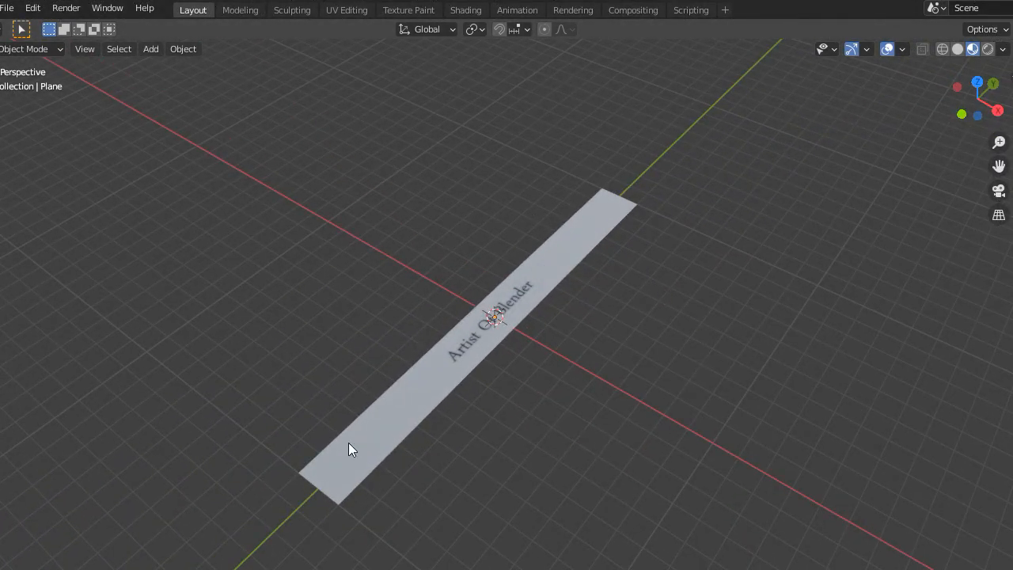
Add a Bezier curve, scale it to about 10.5, and apply the scale
{"action": "key", "text": "shift+a"}
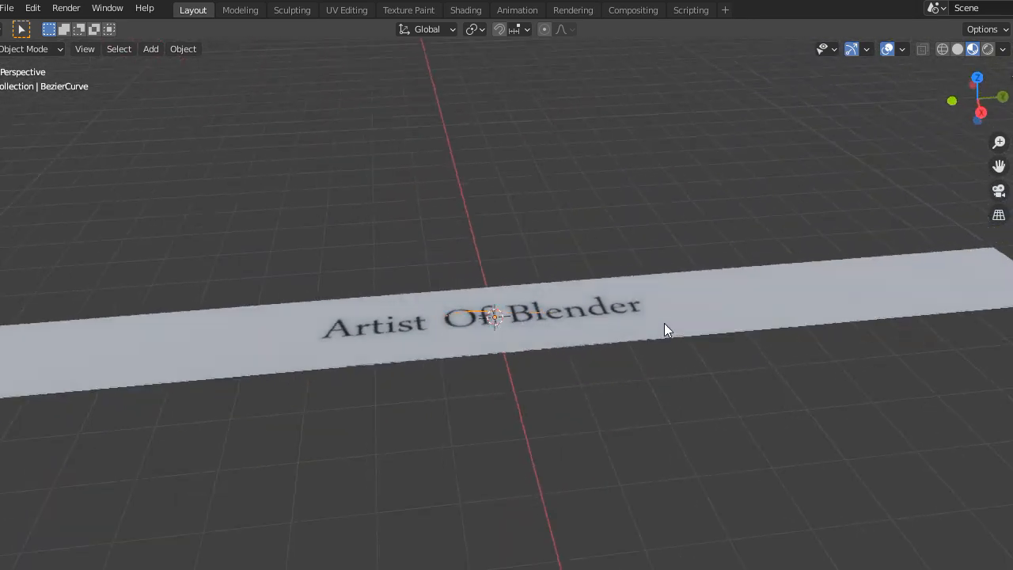
{"action": "key", "text": "s"}
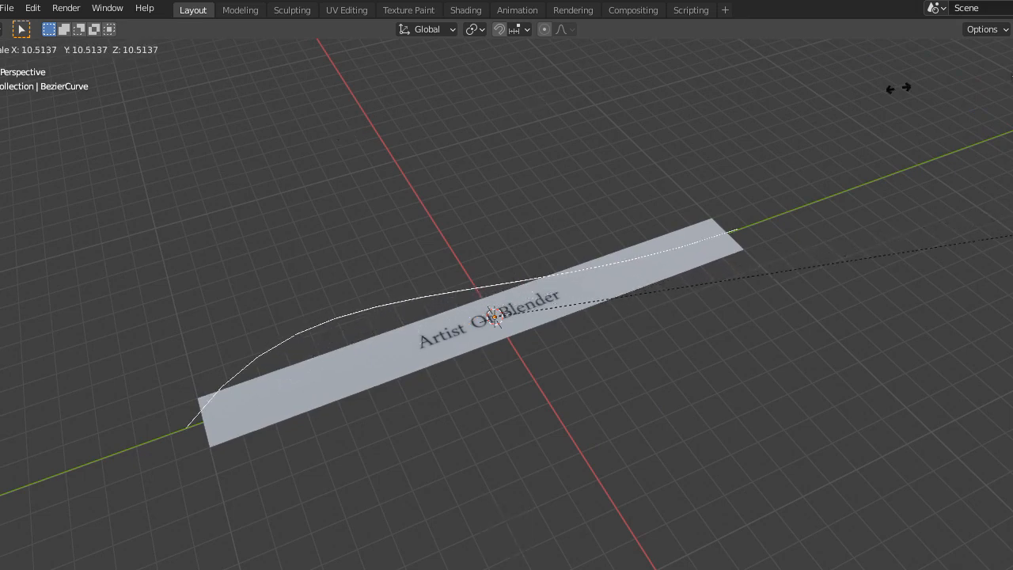
{"action": "key", "text": "ctrl+a"}
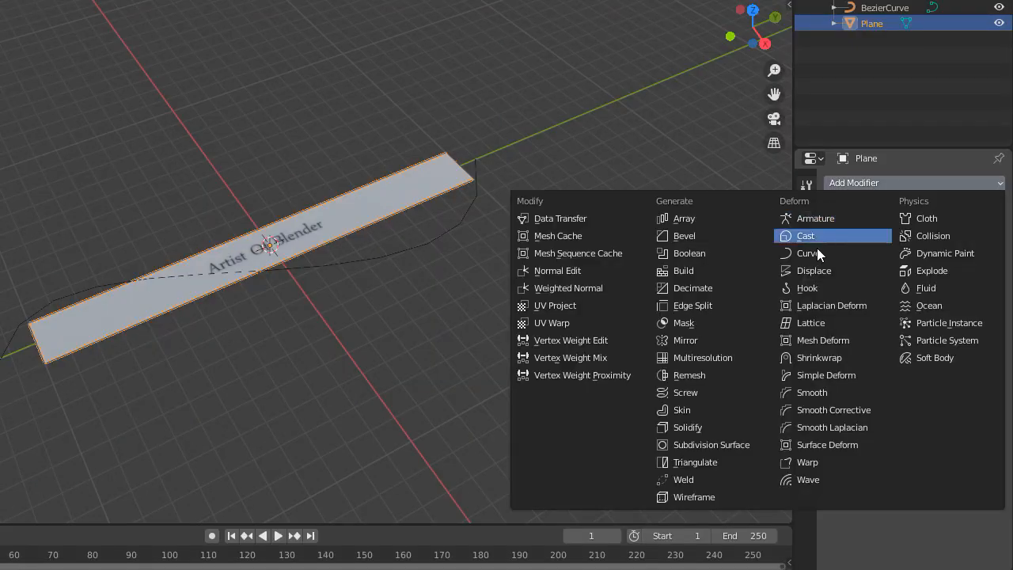
Give the plane a Curve modifier targeting BezierCurve
{"action": "left_click", "coordinate": [809, 253]}
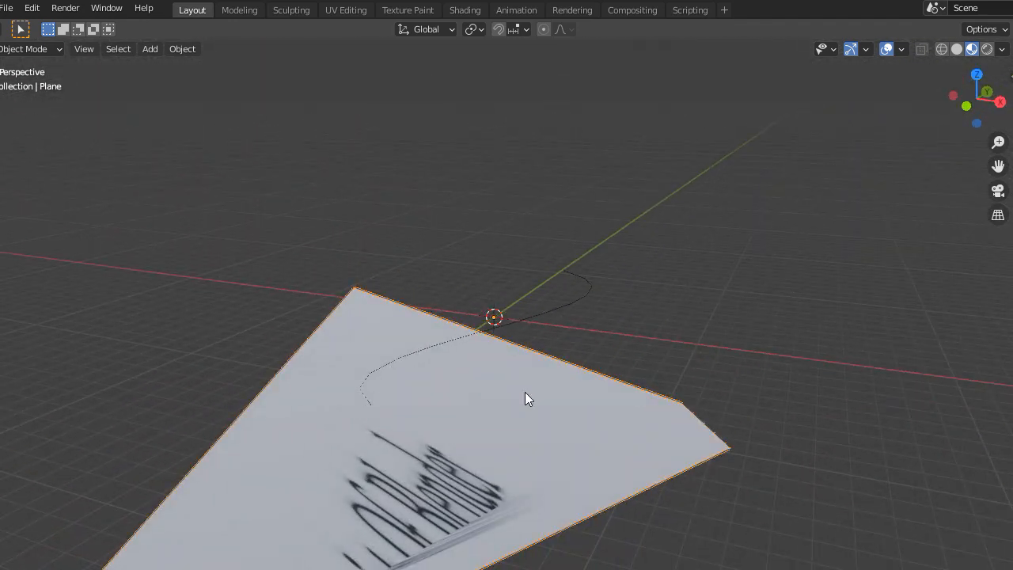
{"action": "key", "text": "Tab"}
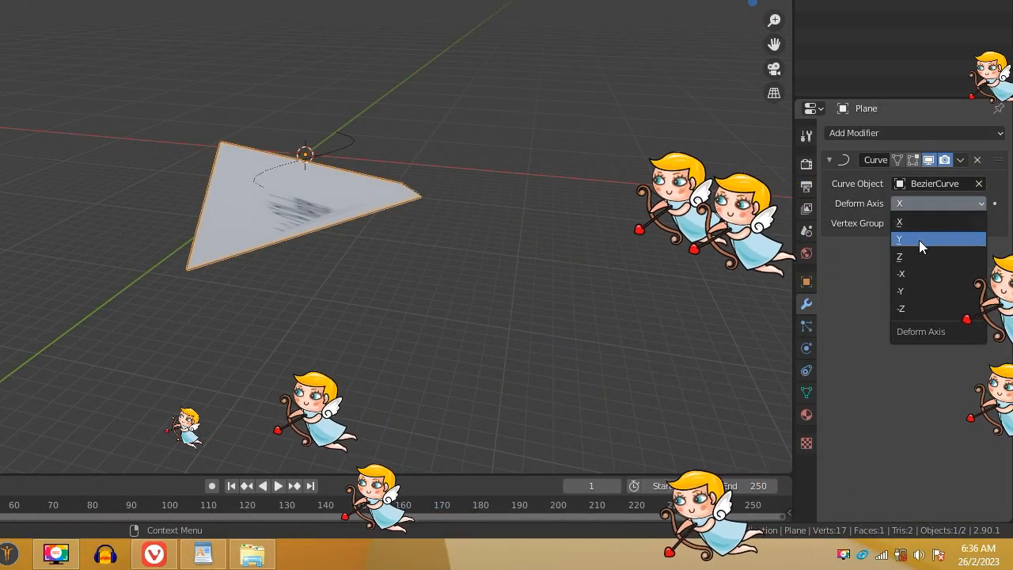
Switch the Curve modifier's deform axis to Y, then to -Z
{"action": "left_click", "coordinate": [900, 239]}
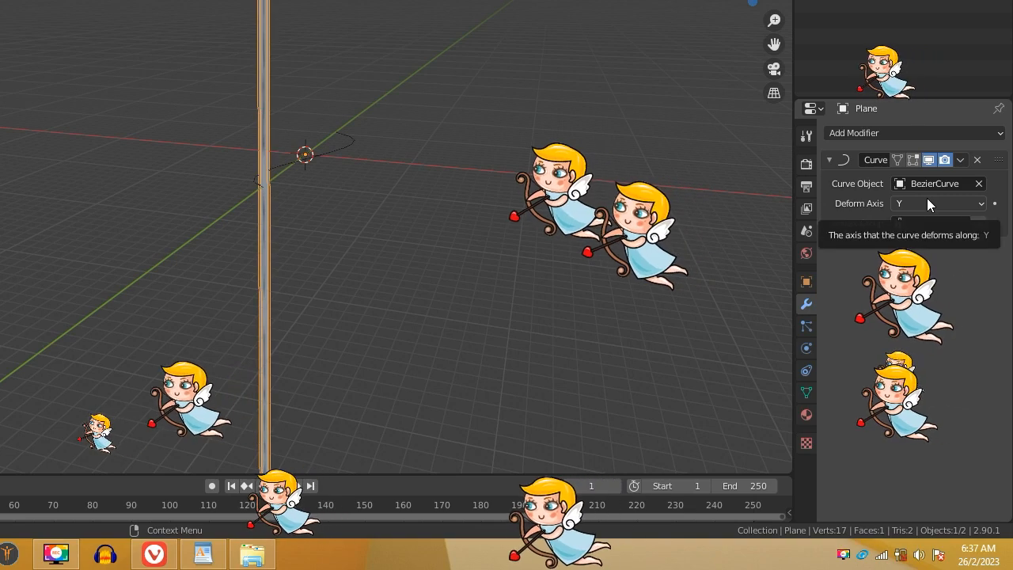
{"action": "left_click", "coordinate": [938, 204]}
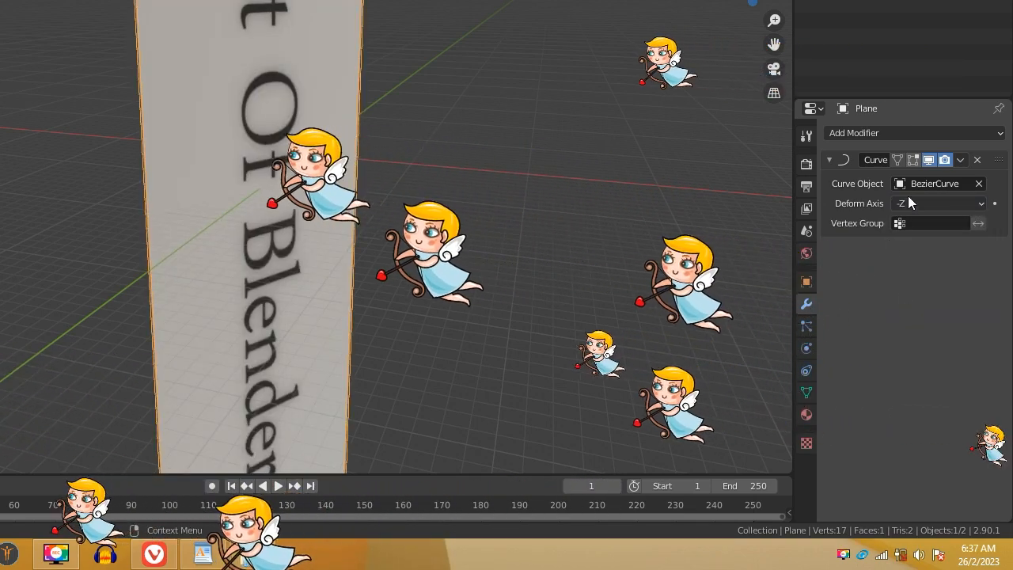
{"action": "left_click", "coordinate": [938, 204]}
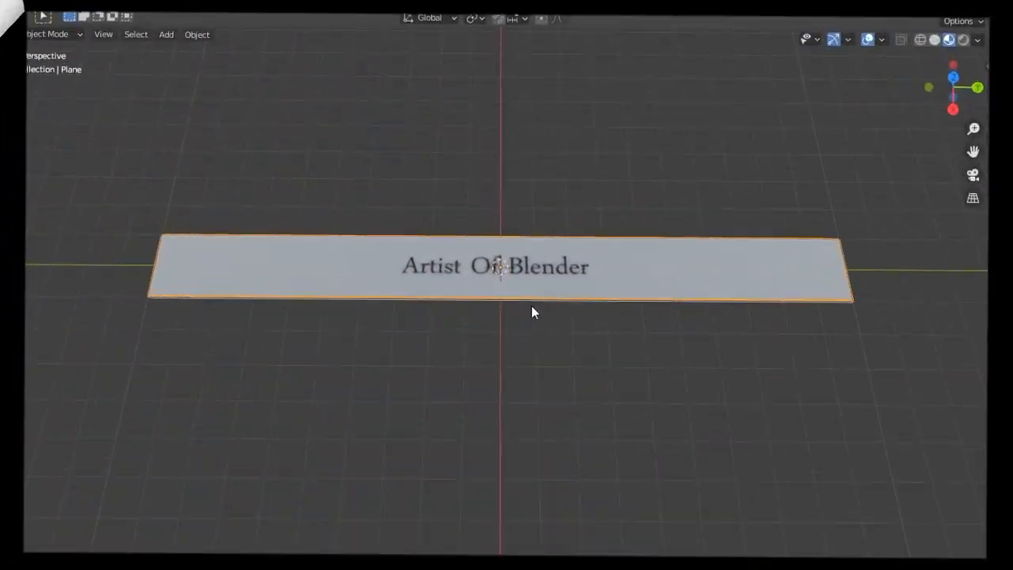
In Edit Mode, add multiple Ctrl+R loop cuts across the plane's length
{"action": "key", "text": "Tab"}
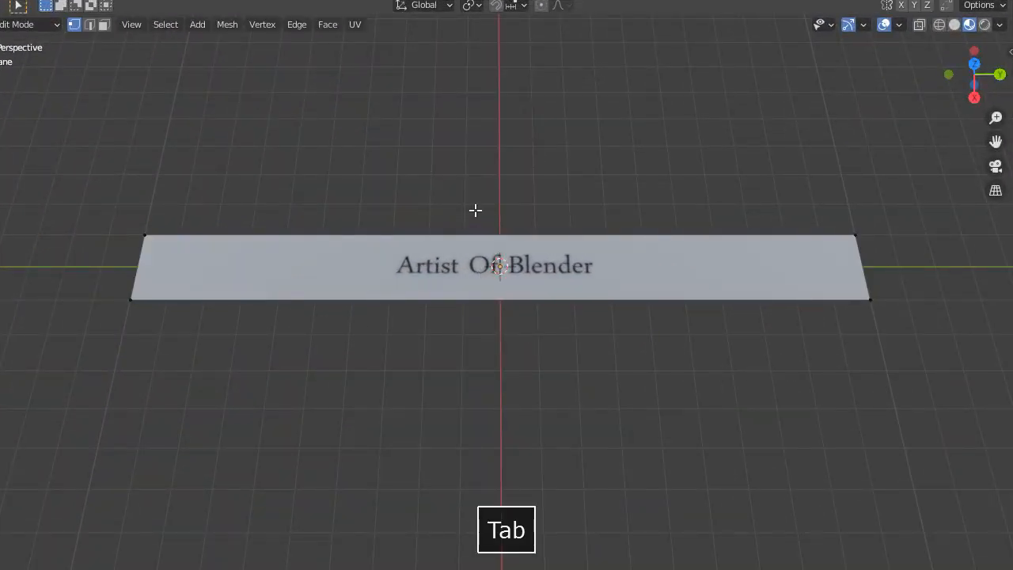
{"action": "key", "text": "Ctrl+R"}
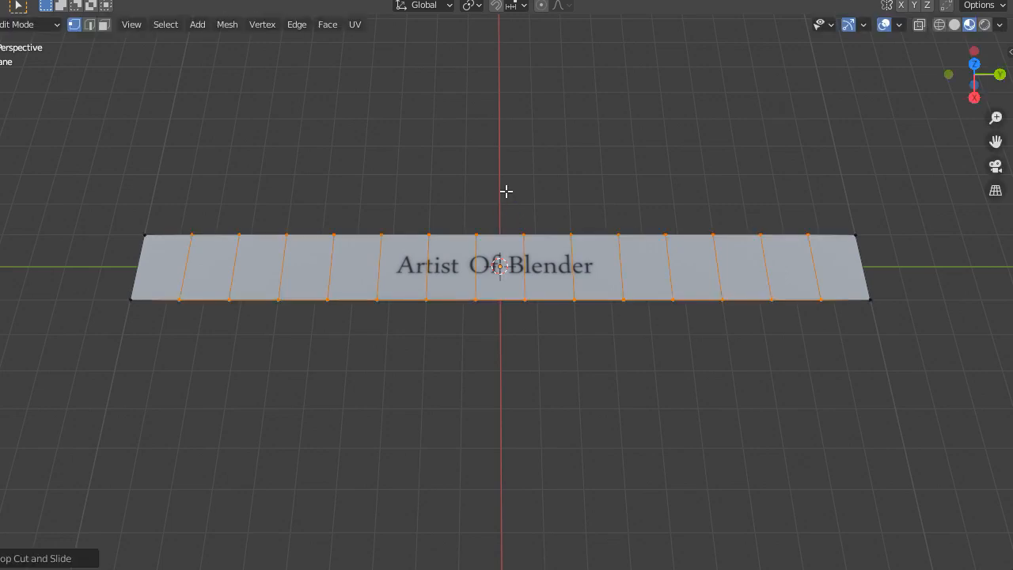
{"action": "key", "text": "Tab"}
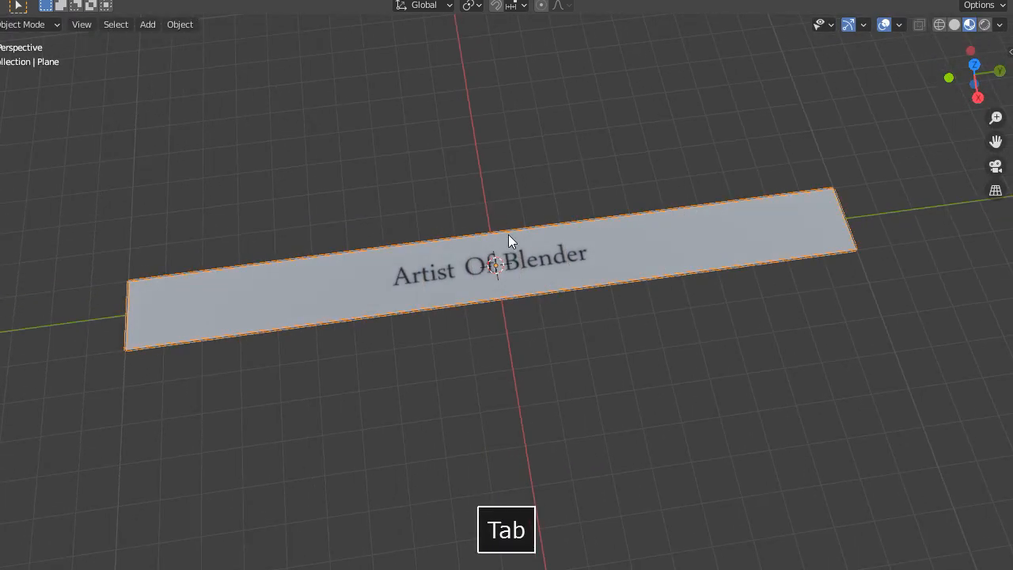
{"action": "key", "text": "Tab"}
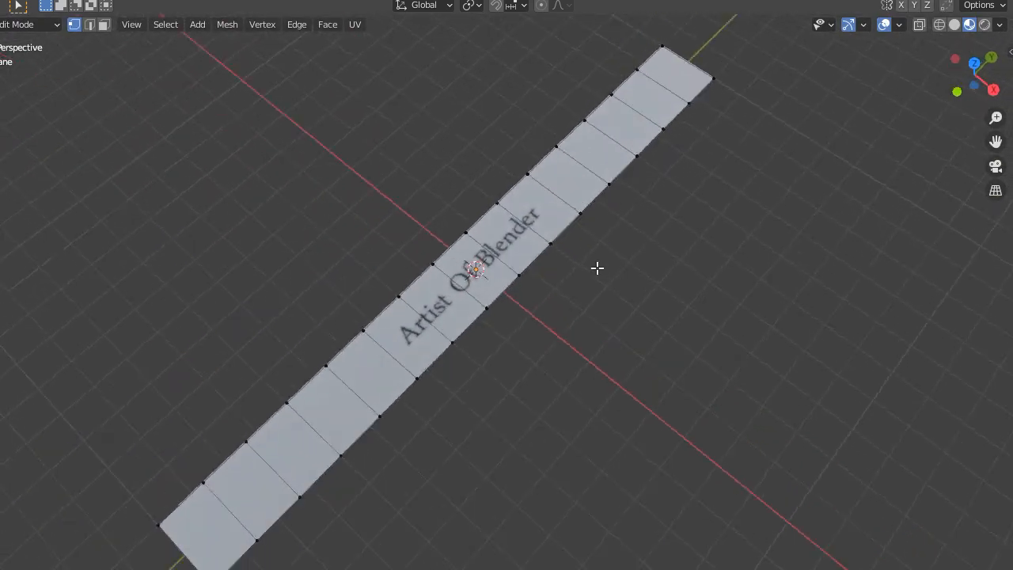
{"action": "key", "text": "Tab"}
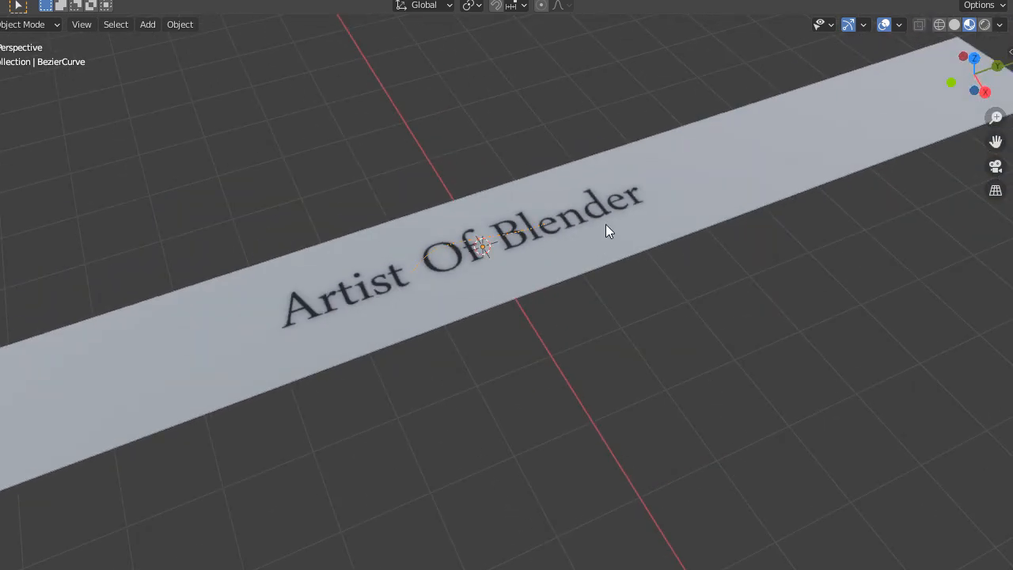
Undo, then scale the Bezier curve's points in Edit Mode to about 2.76
{"action": "key", "text": "ctrl+z"}
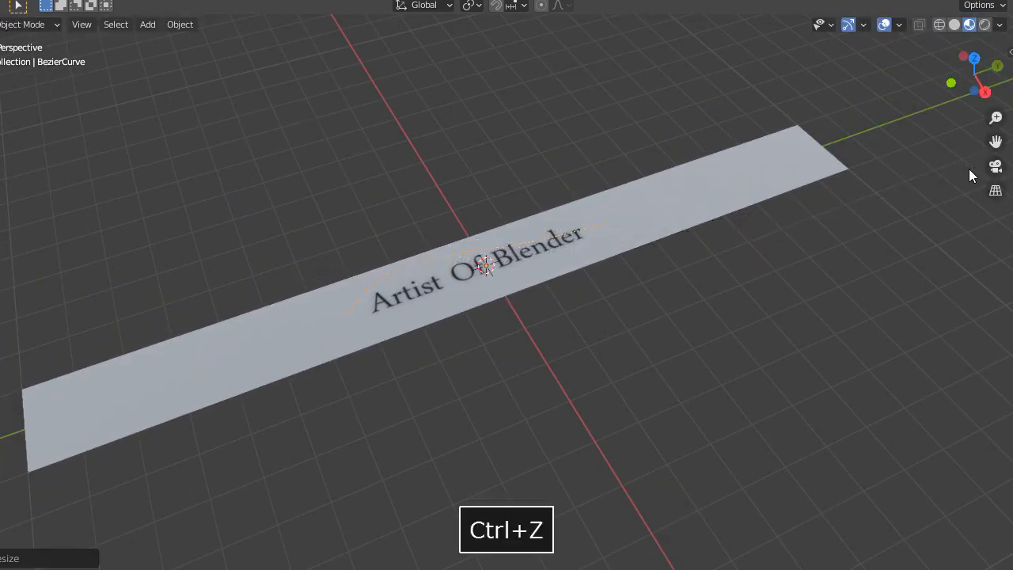
{"action": "key", "text": "Tab"}
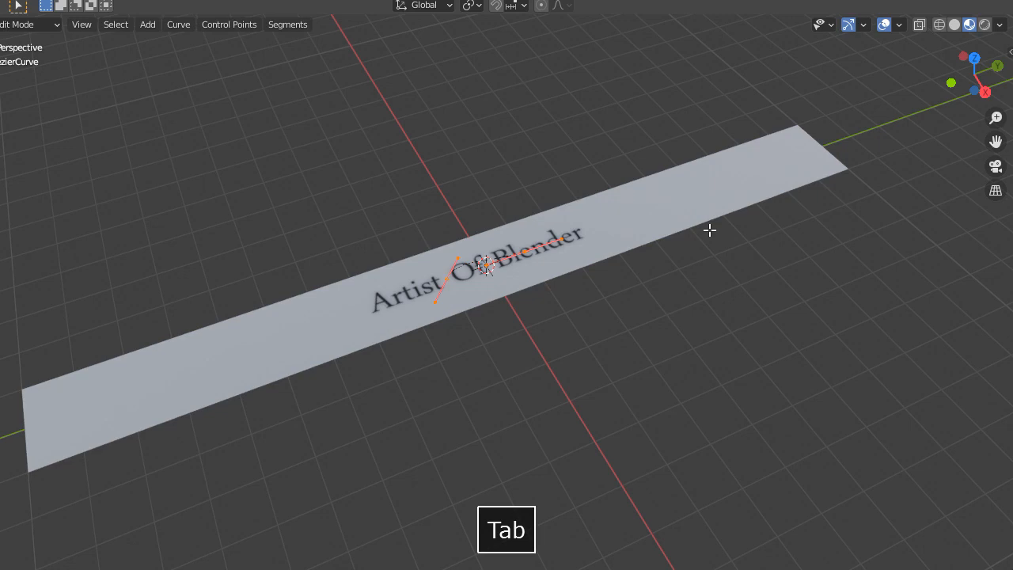
{"action": "key", "text": "s"}
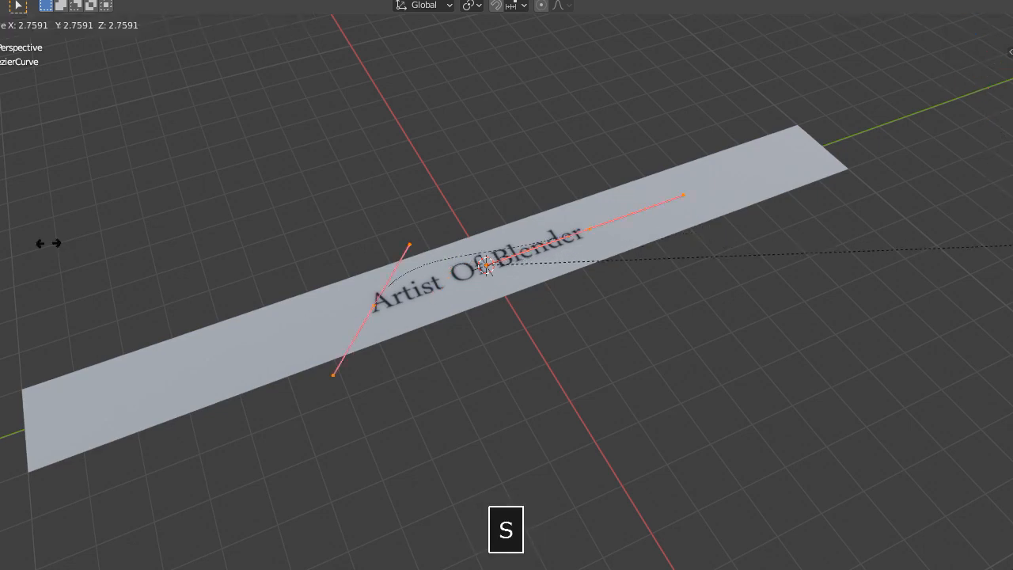